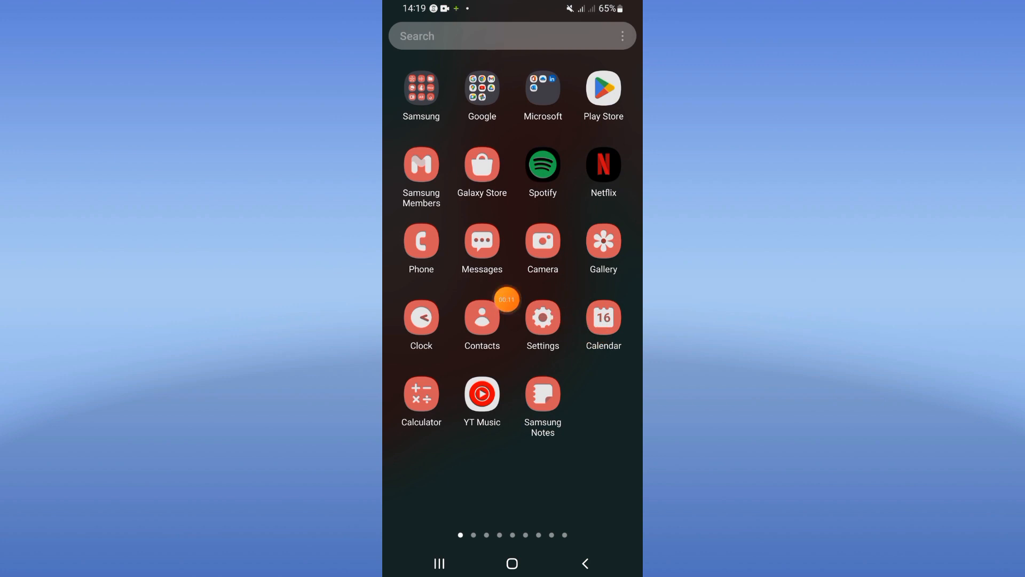
Search the installed apps list for 'tinder' so only Tinder is shown
click(541, 317)
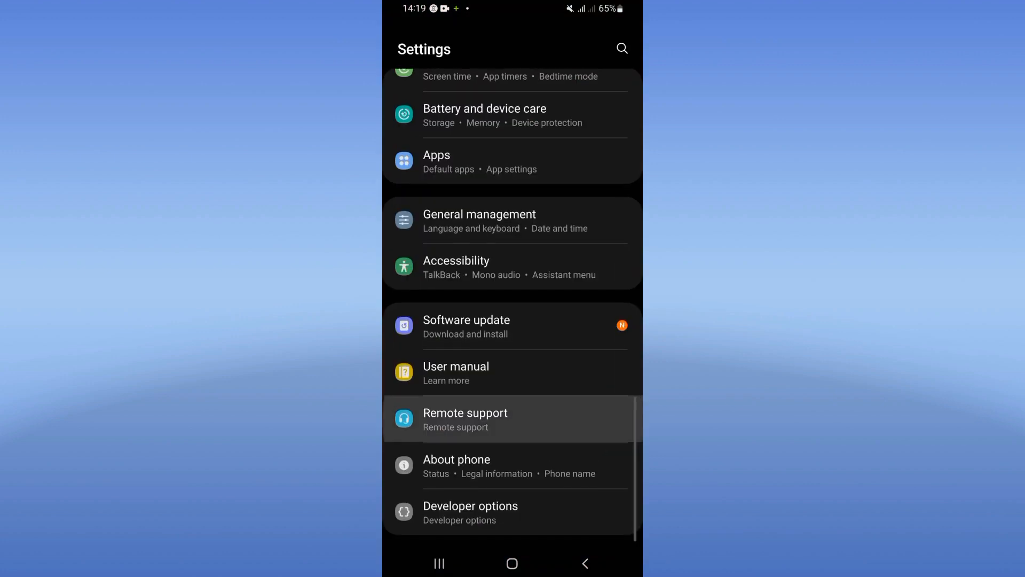
click(435, 162)
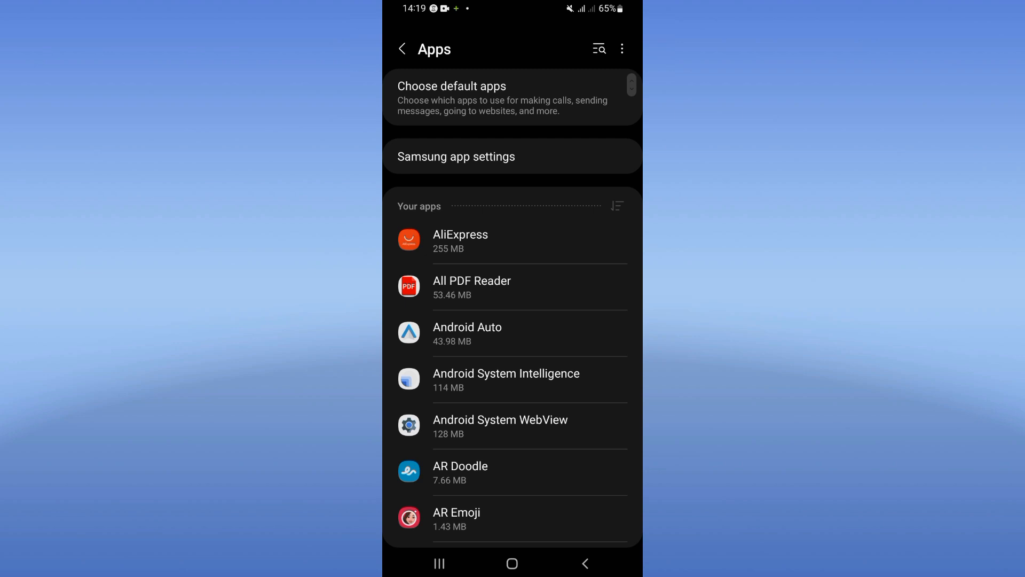
text(t)
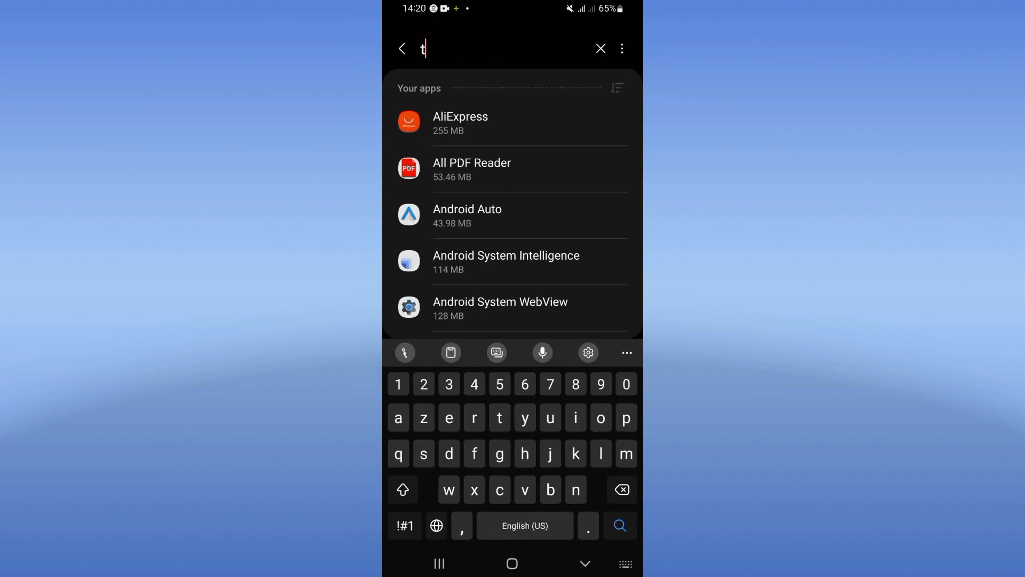
text(inder)
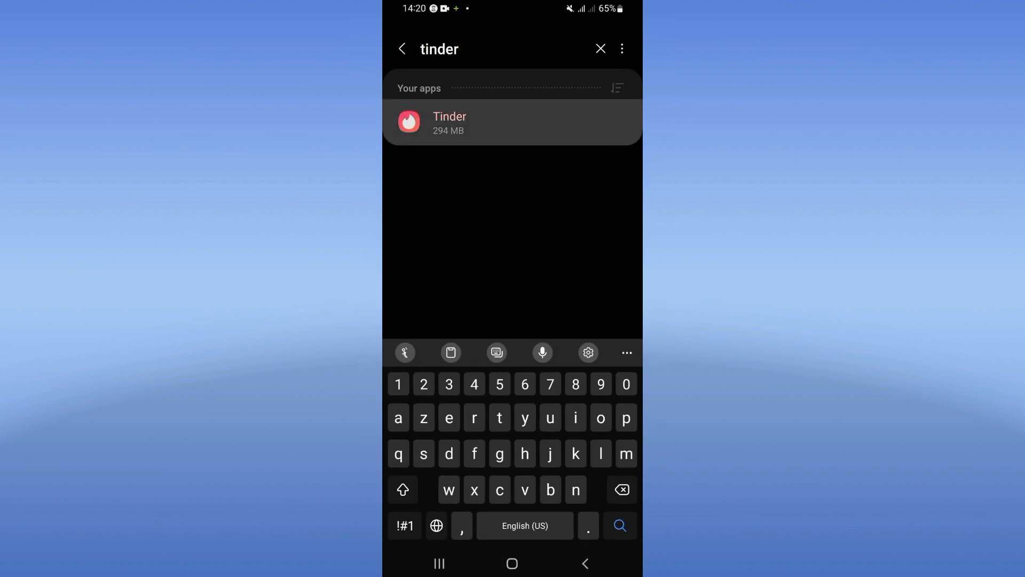
Clear Tinder's cached files from Storage and return to its App info page
click(449, 123)
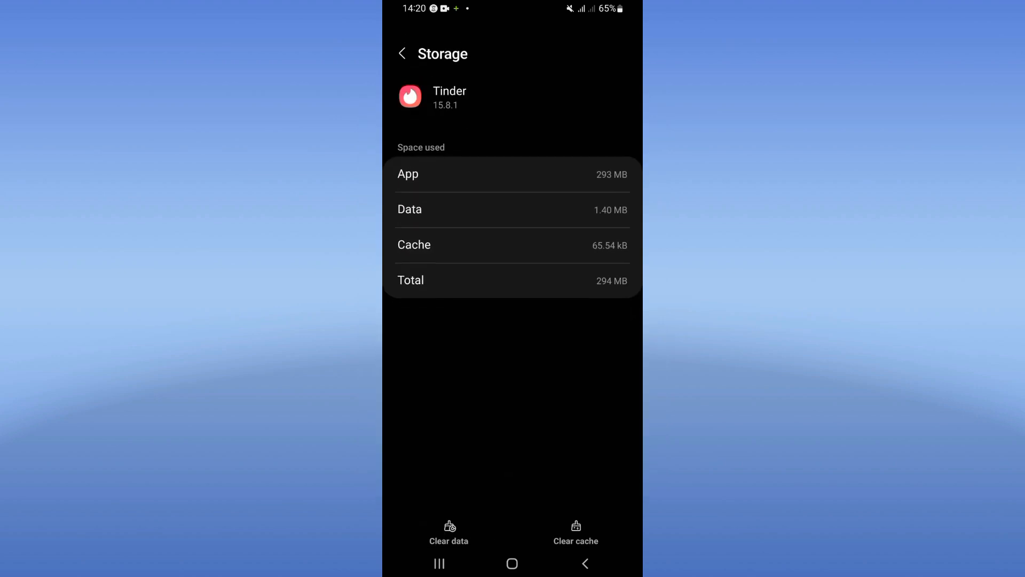
click(575, 536)
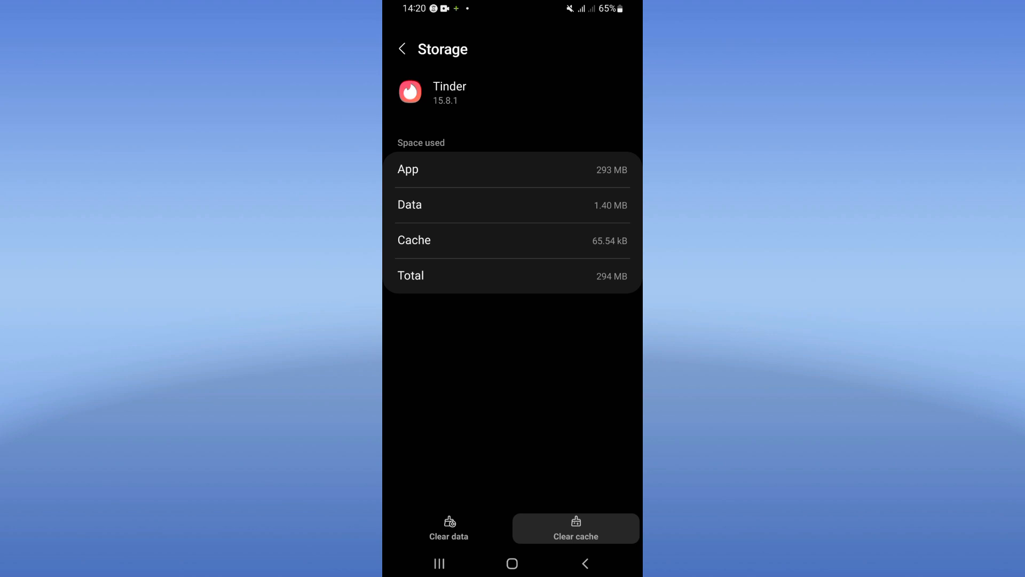
click(402, 48)
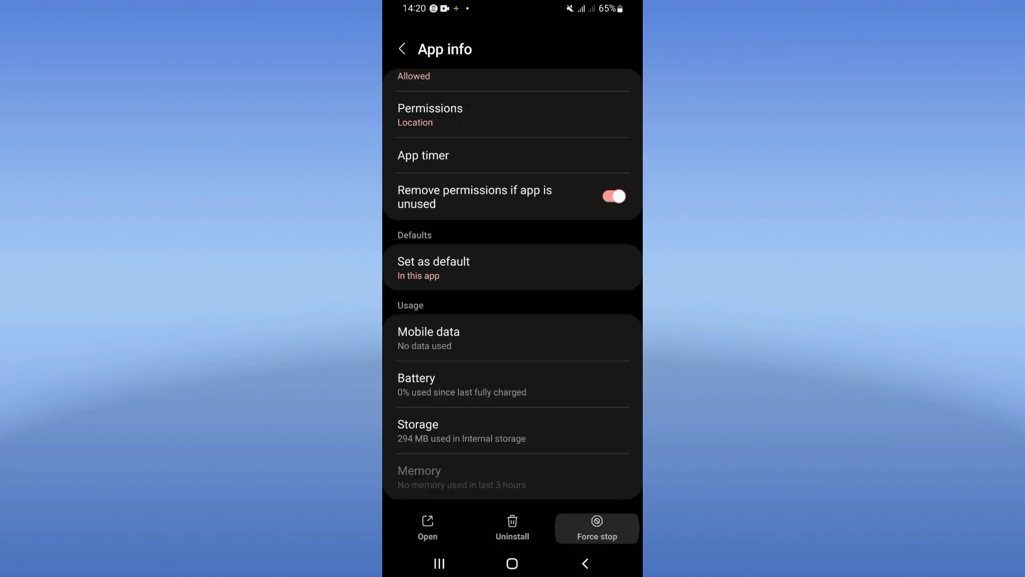
Force-stop Tinder and bring up its App permissions screen
click(595, 524)
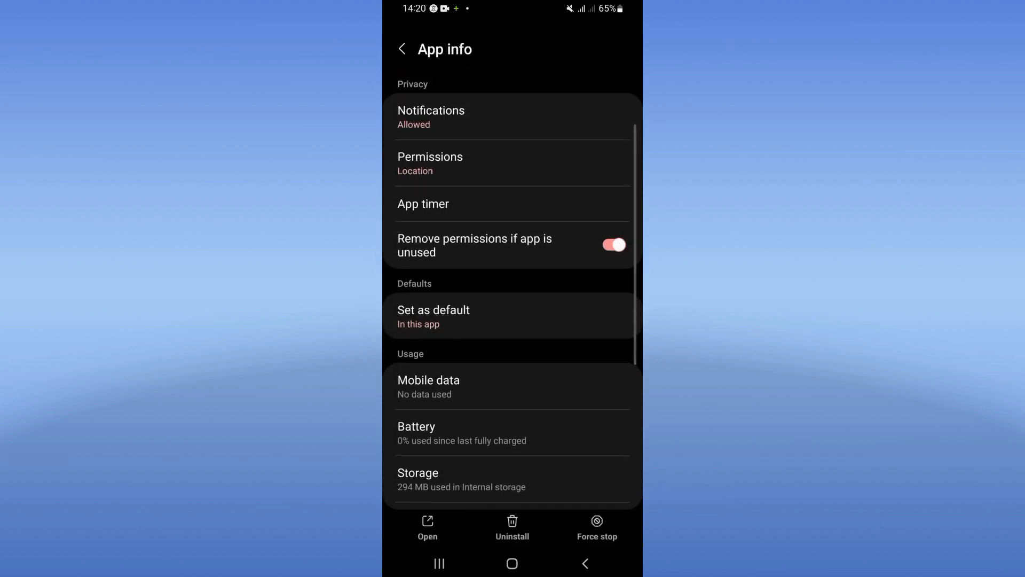
click(431, 163)
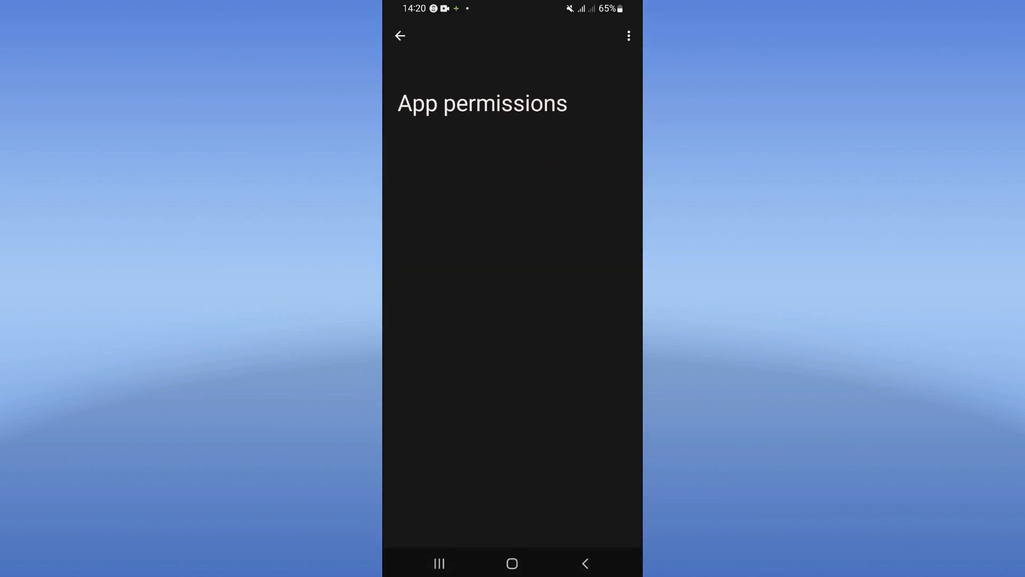